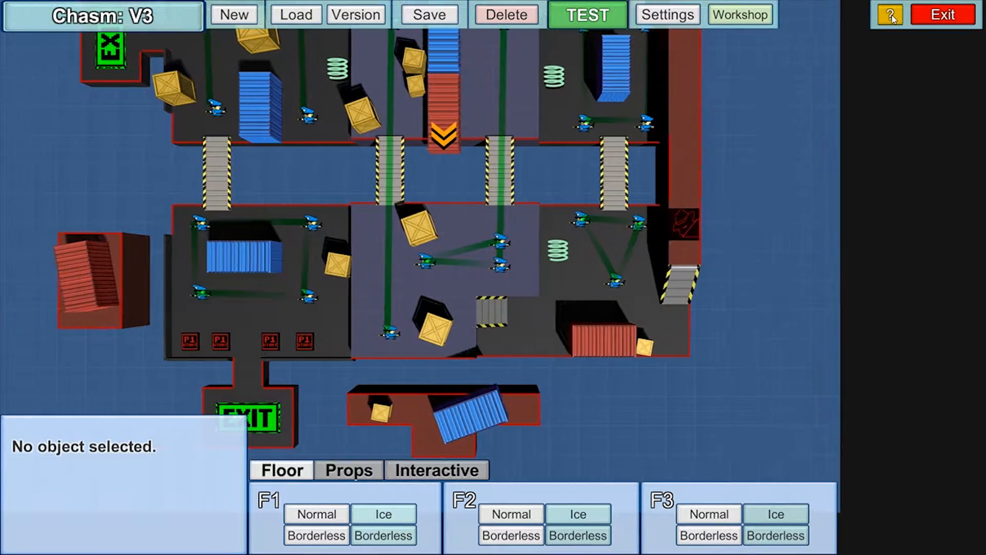
- Create a blank level named 'Mr. Agent' with Clear level enabled, replacing the Chasm map
left_click(888, 14)
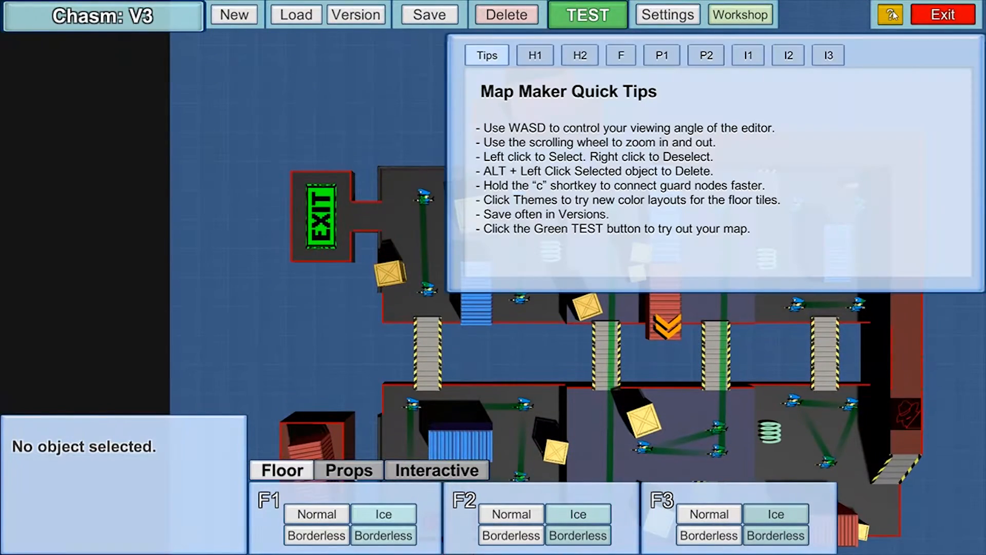
left_click(887, 14)
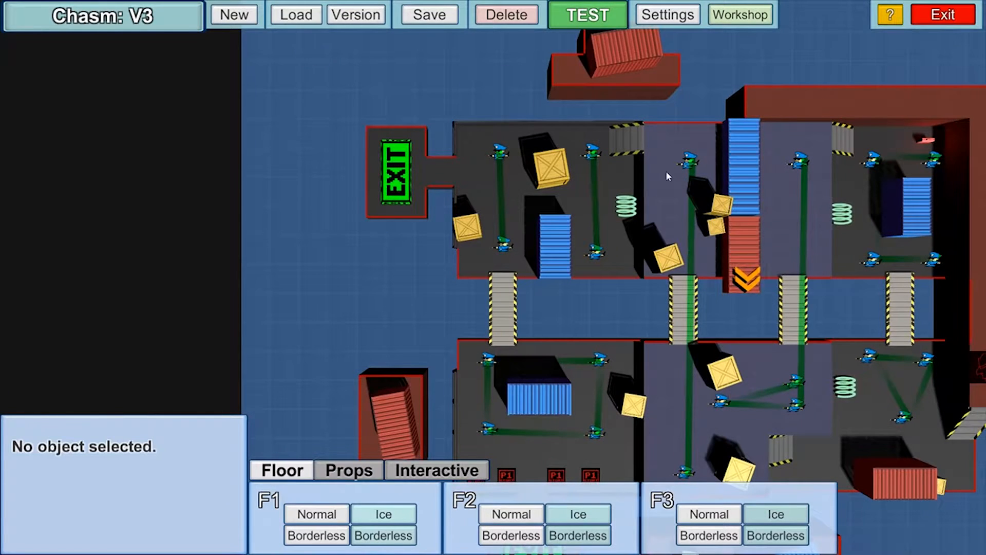
left_click(233, 14)
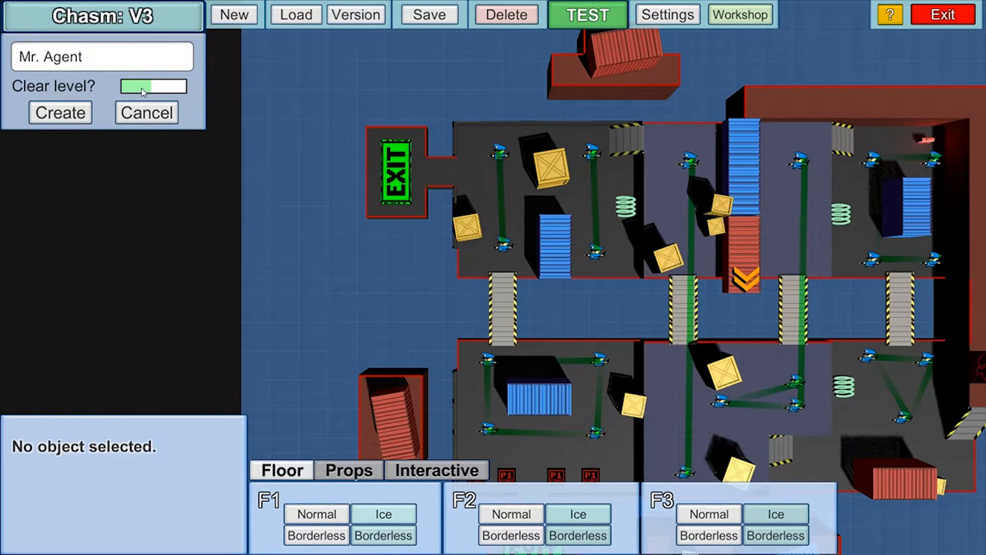
left_click(59, 113)
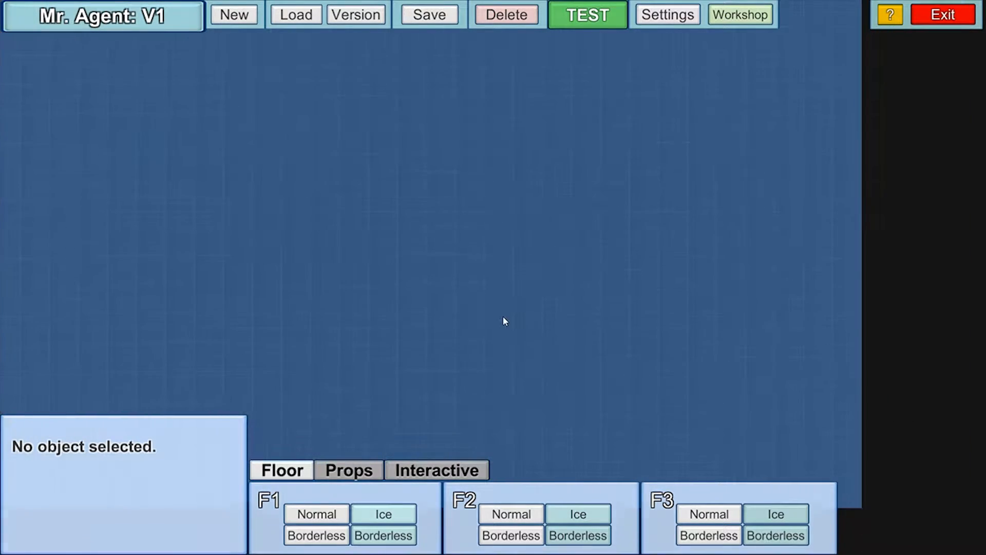
- Paint the dark, purple and red floor platforms with borderless tiles, trimming some dark tiles
left_click(316, 514)
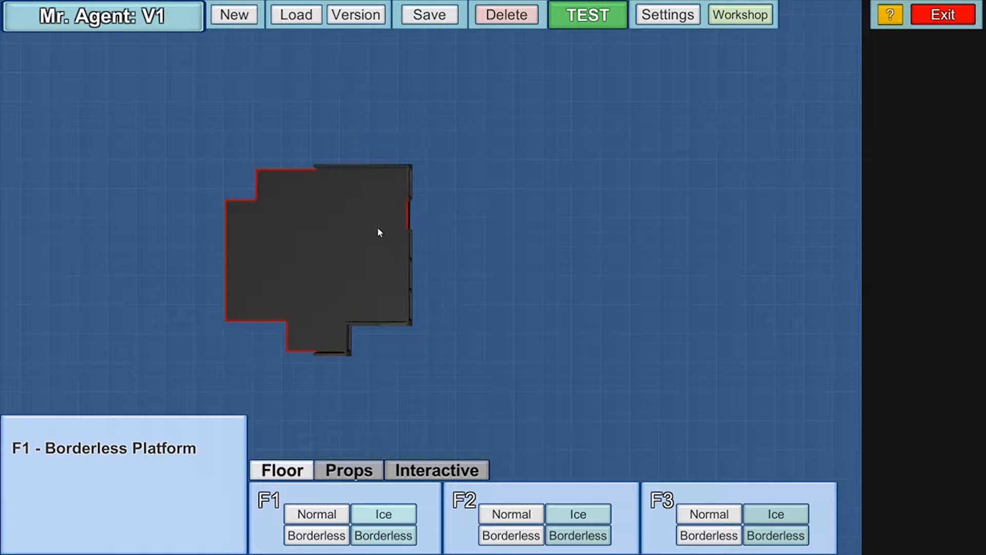
left_click(374, 230)
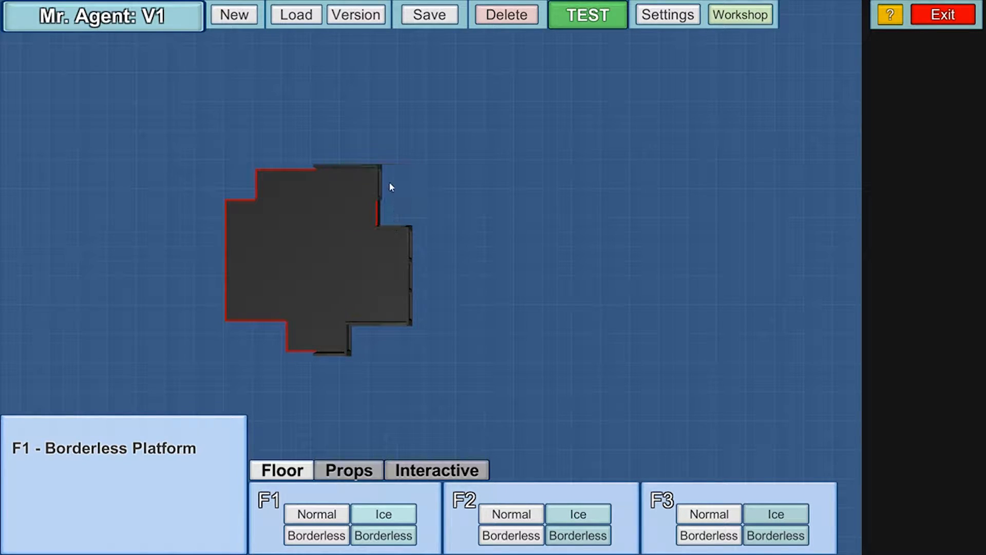
left_click(357, 255)
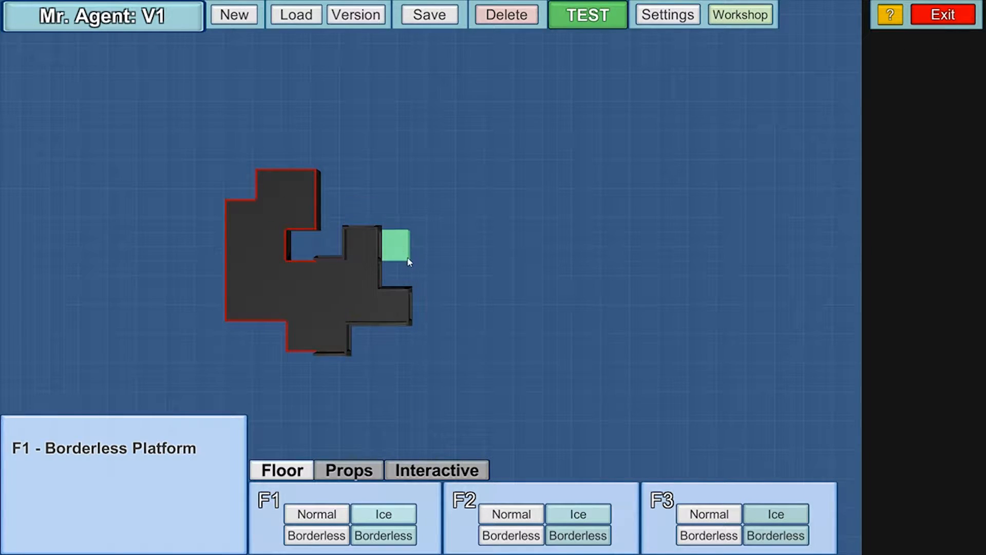
left_click_drag(386, 245, 331, 183)
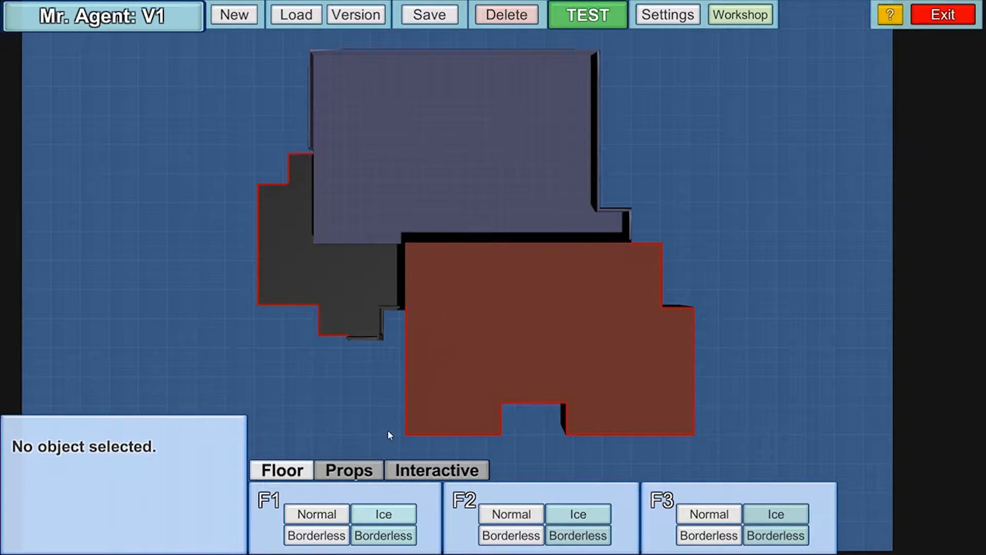
- Place and reposition small crates and red containers on the platforms
left_click(347, 470)
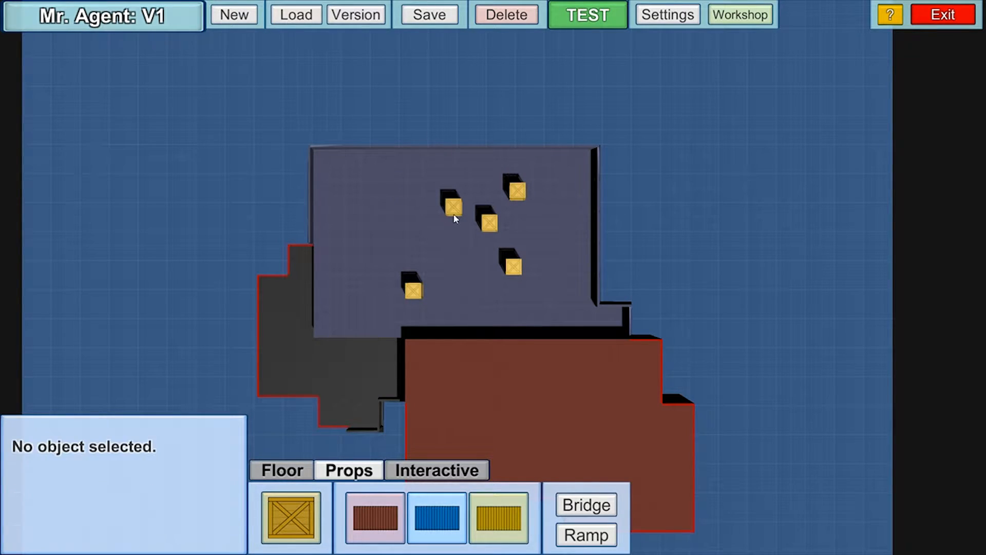
left_click(488, 221)
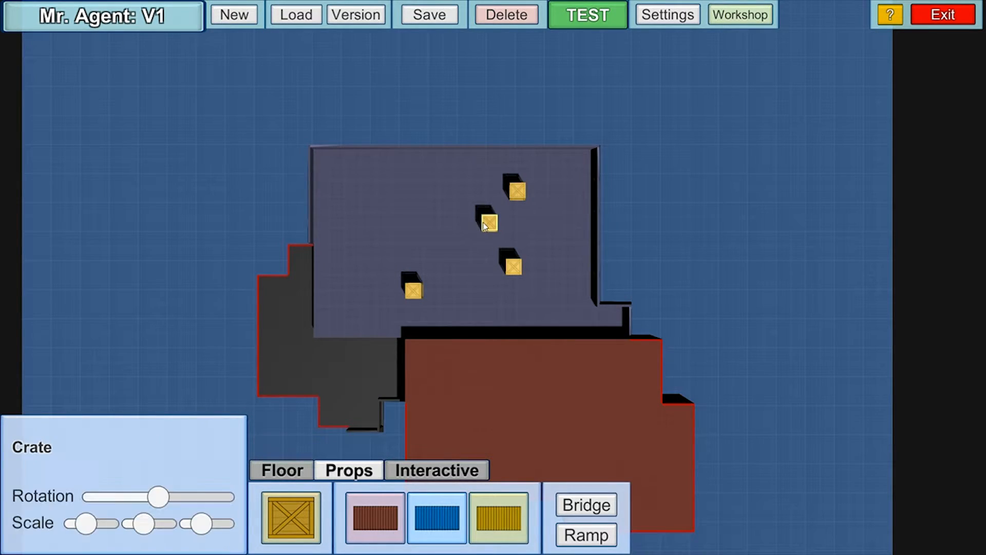
left_click_drag(487, 223, 512, 264)
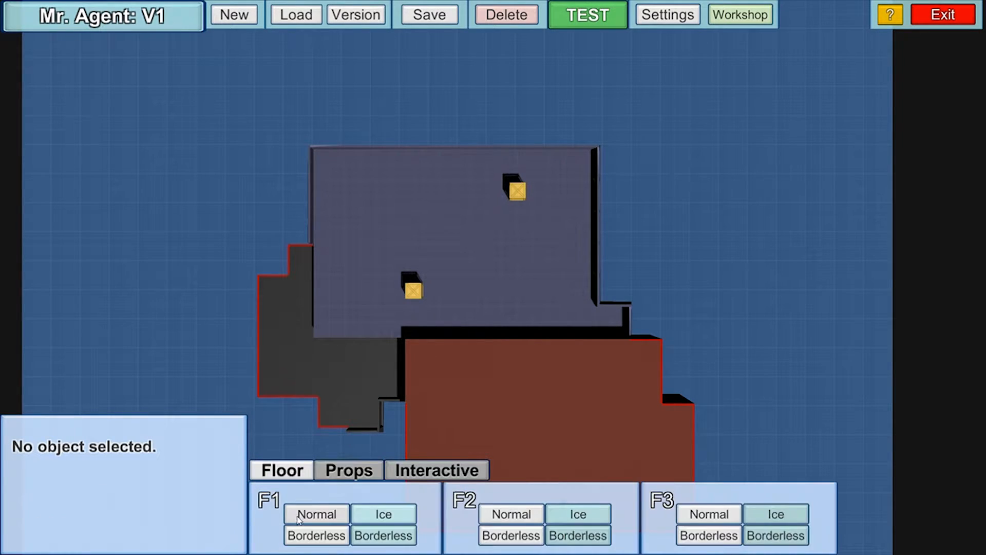
left_click(381, 179)
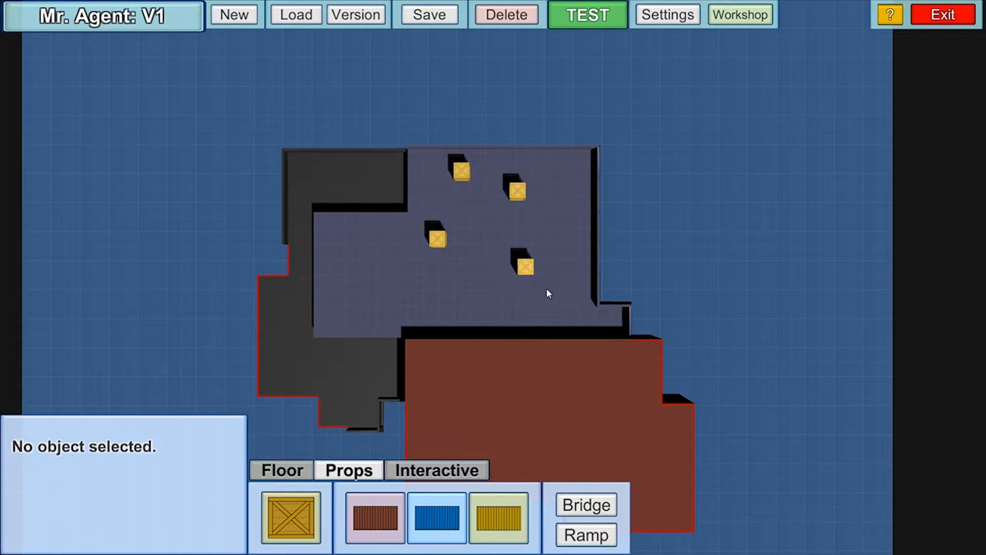
- Enlarge and tilt one crate, then place rotated ramps linking the floors
left_click(523, 267)
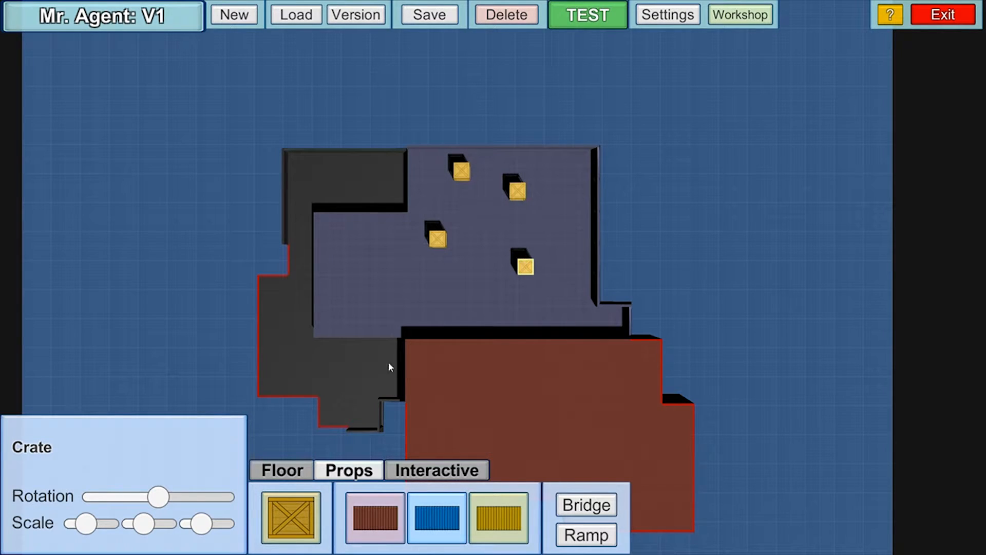
left_click_drag(158, 496, 179, 497)
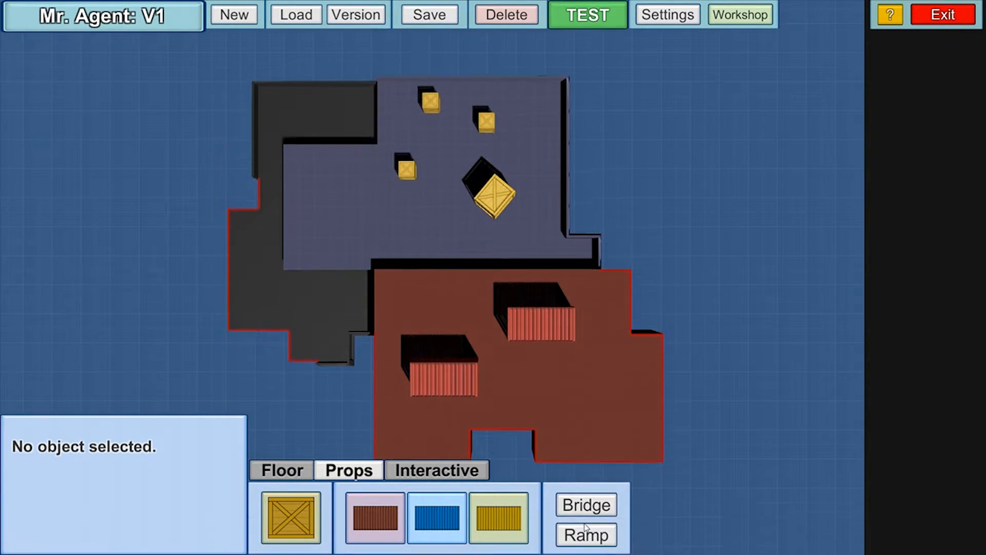
left_click(585, 535)
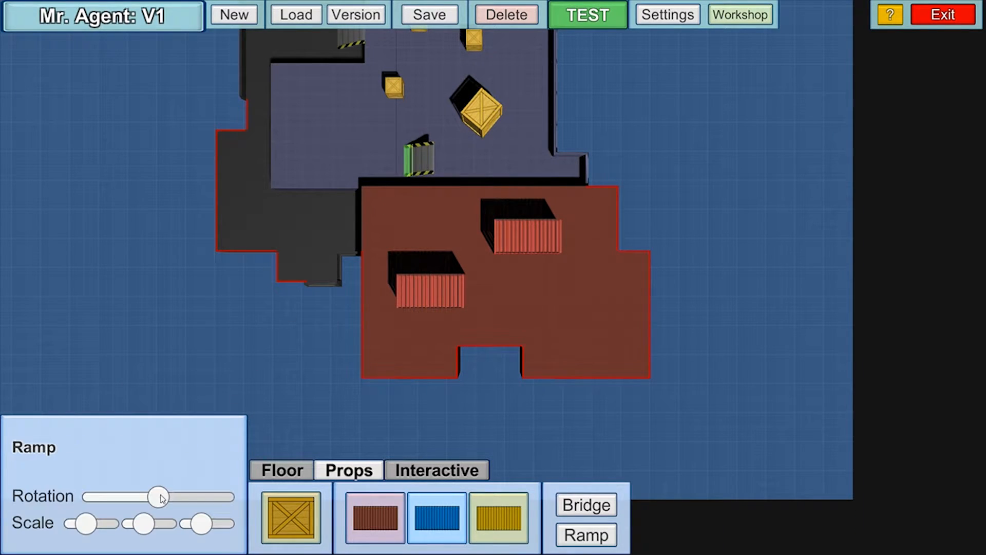
left_click_drag(160, 497, 192, 496)
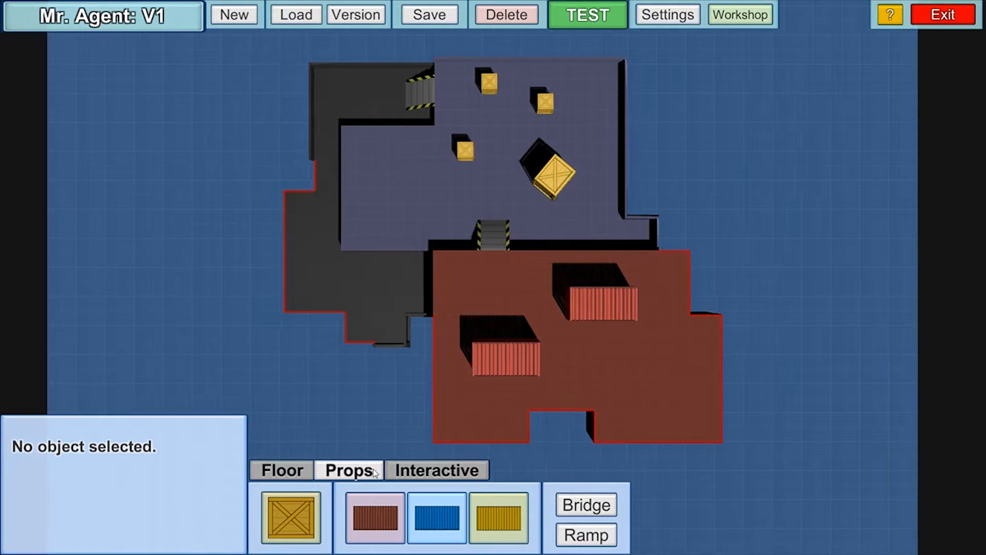
- Place four P1 Start markers on the dark floor and checkpoints across the level
left_click(435, 470)
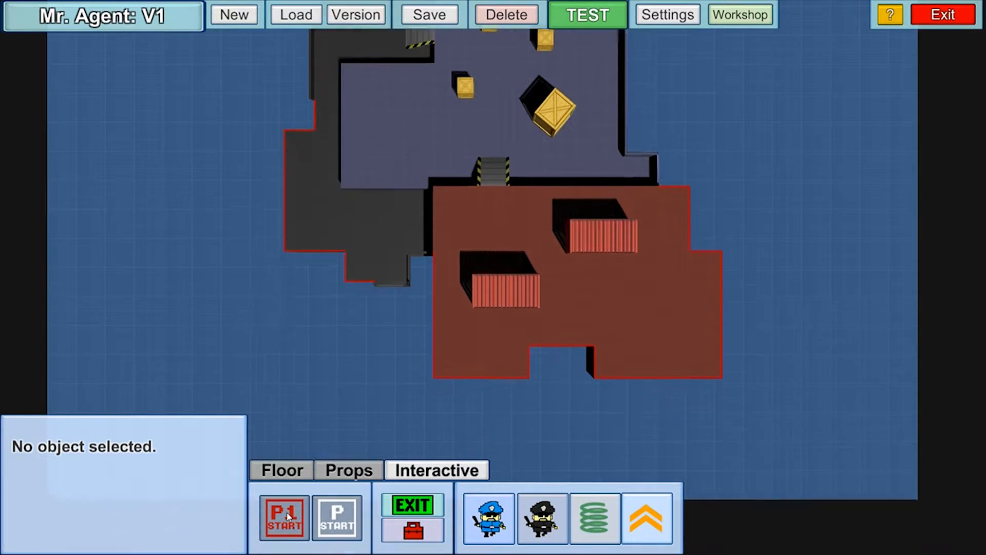
left_click(420, 234)
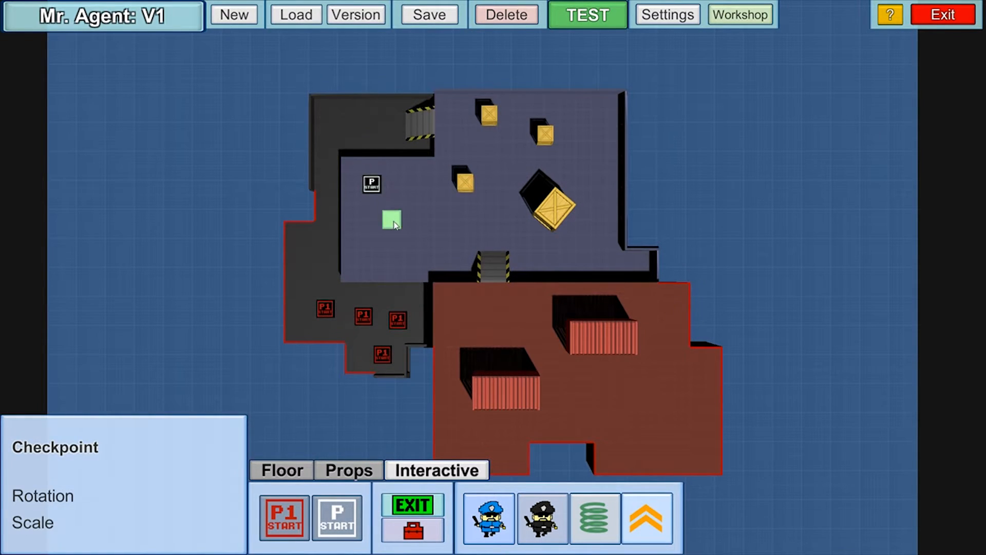
left_click(402, 231)
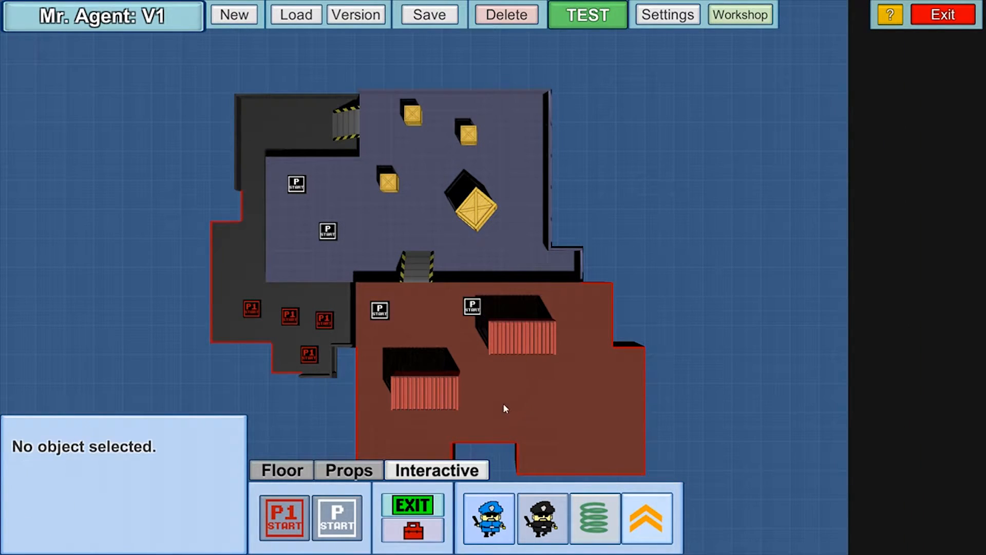
left_click(601, 351)
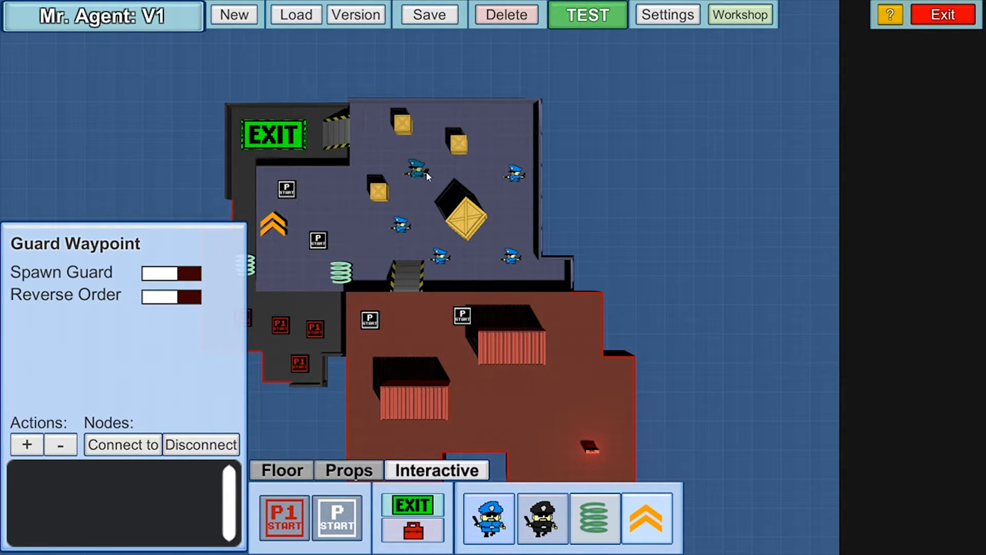
mouse_move(509, 209)
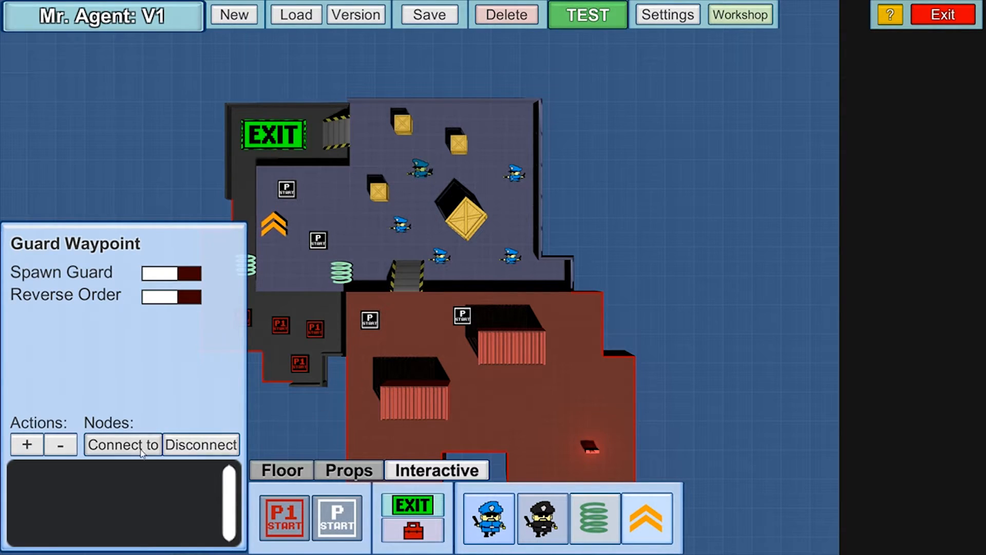
mouse_move(399, 274)
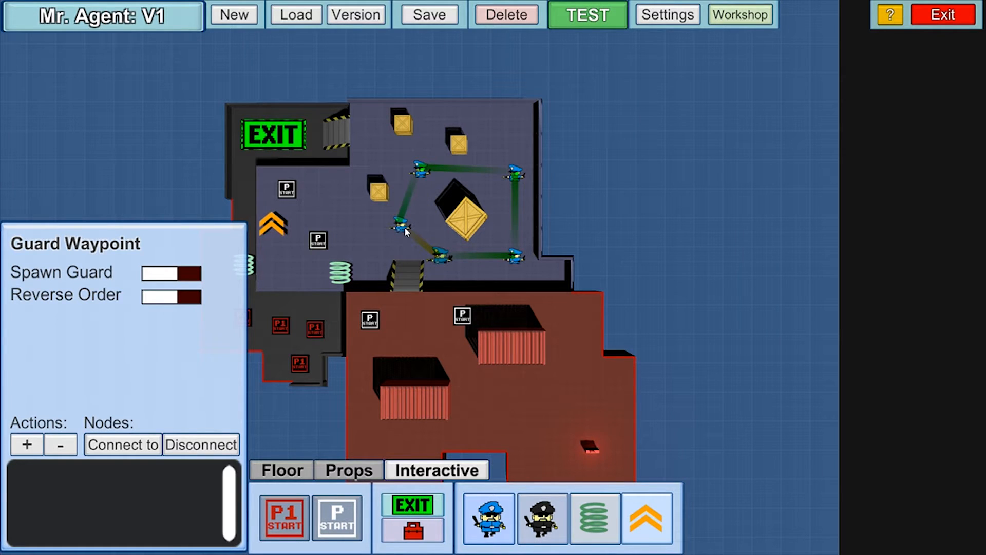
mouse_move(437, 170)
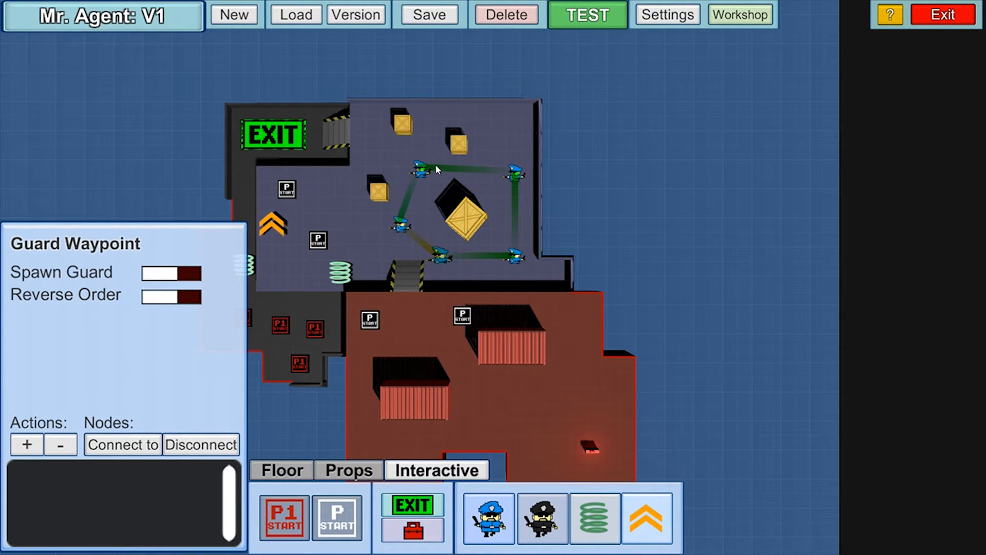
mouse_move(456, 253)
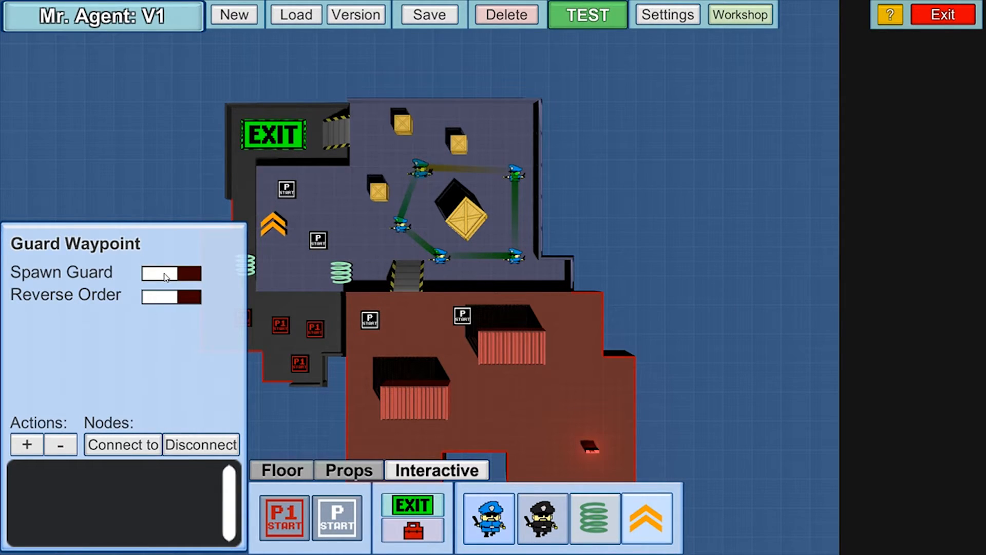
- Place a guard waypoint beside a start marker with a SPIN_ATTACK action of duration 0
left_click(171, 273)
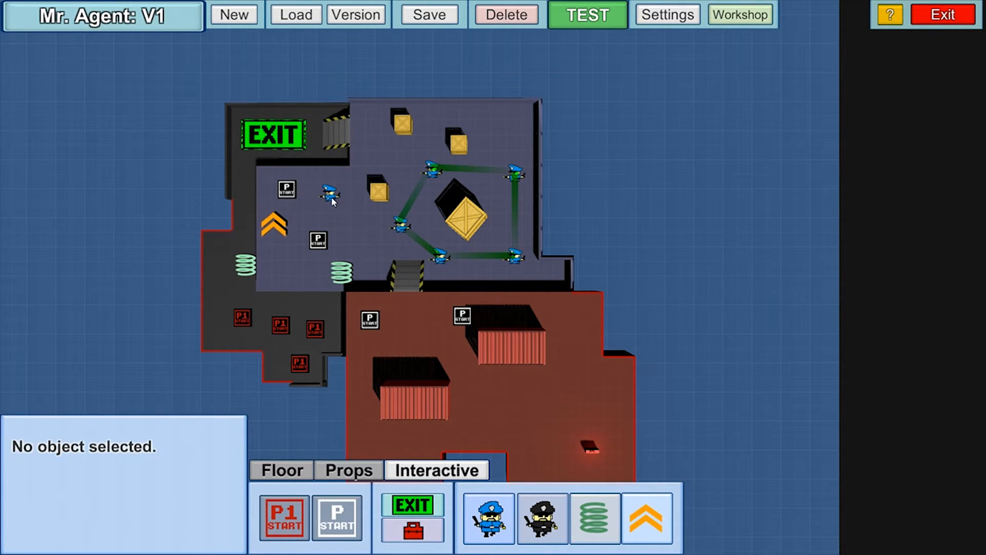
left_click(332, 195)
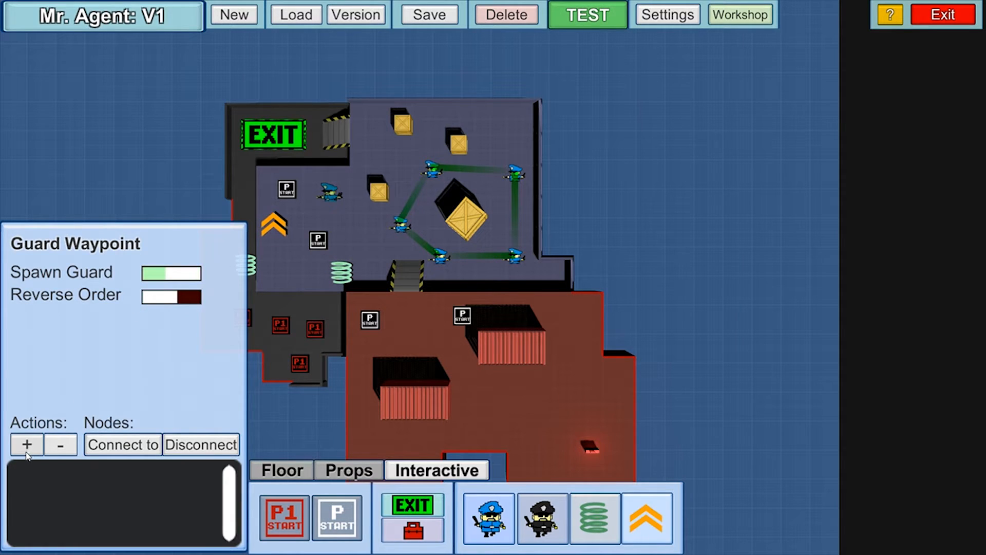
left_click(26, 444)
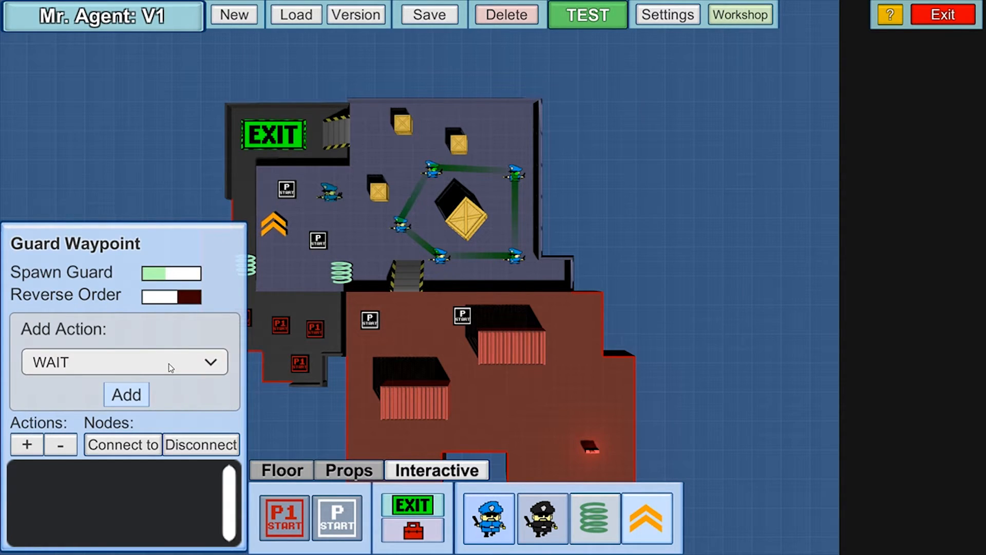
left_click(123, 361)
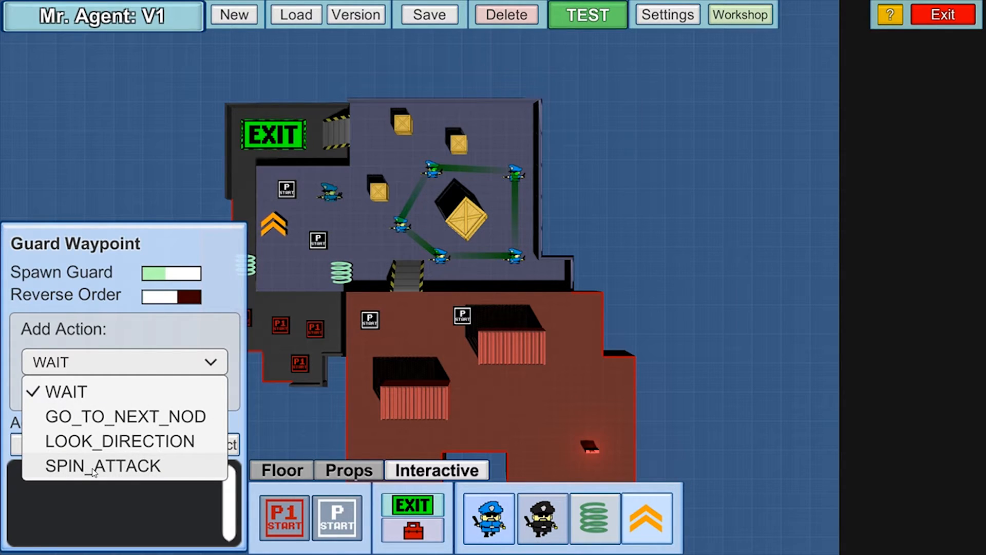
left_click(103, 466)
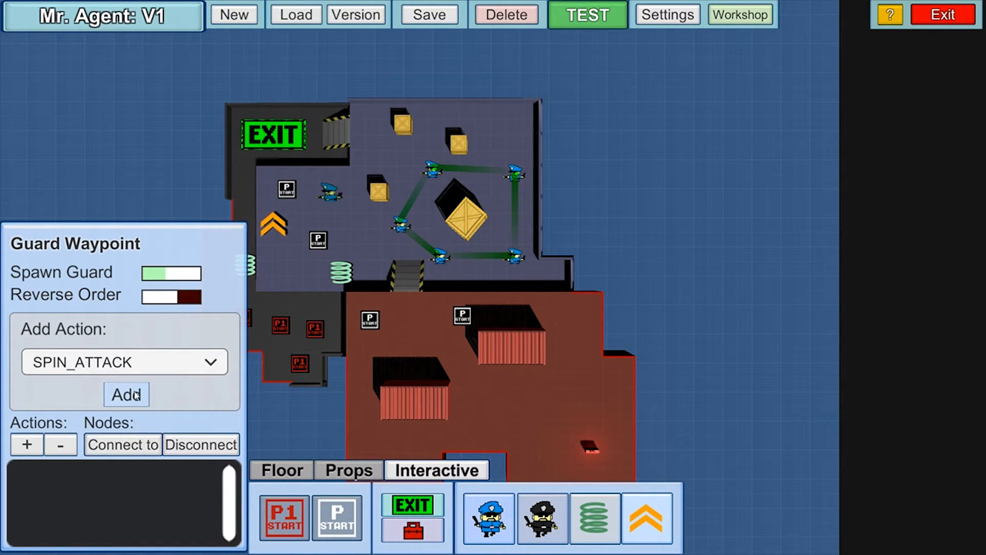
left_click(125, 395)
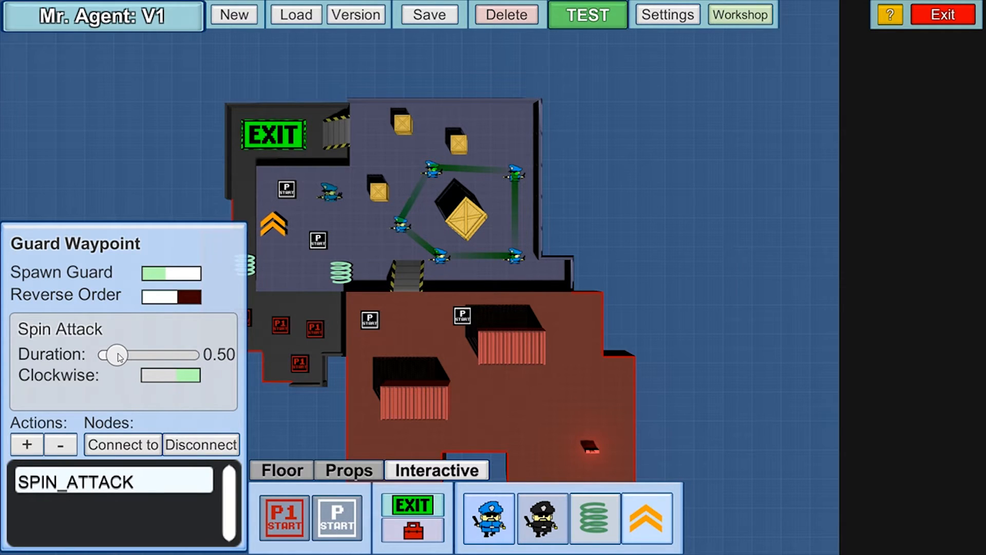
left_click_drag(117, 355, 107, 355)
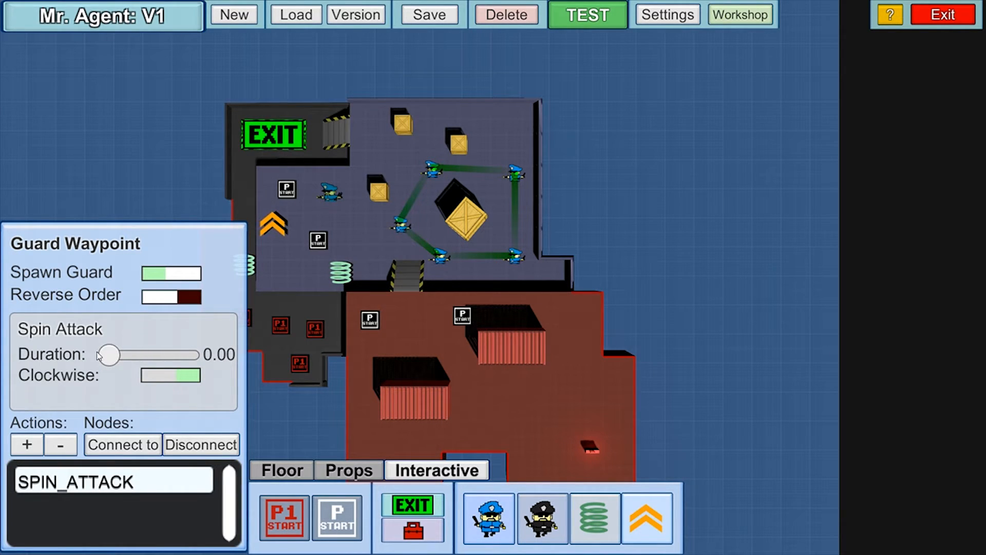
left_click_drag(107, 355, 189, 355)
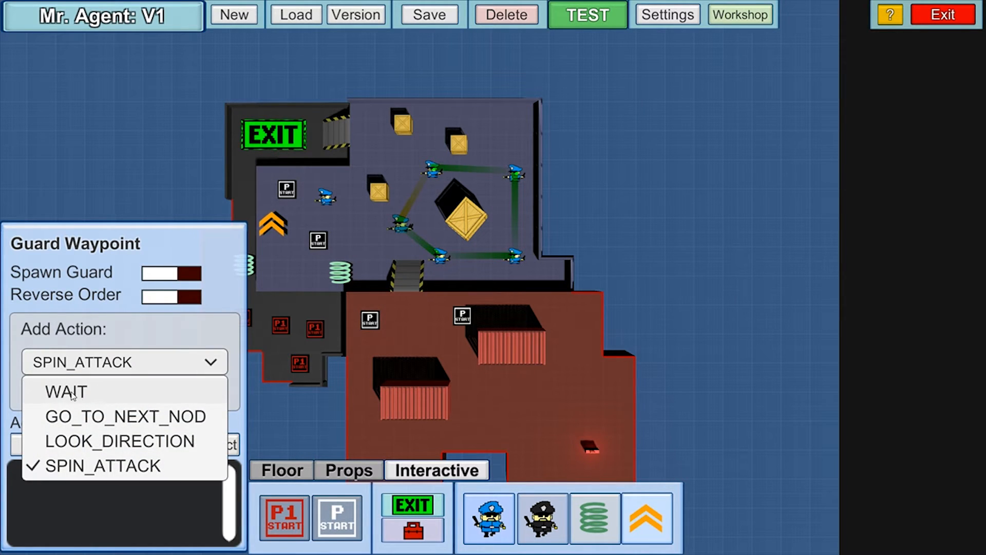
- Add a WAIT action with duration 4.27 and randomness 1.04
left_click(66, 390)
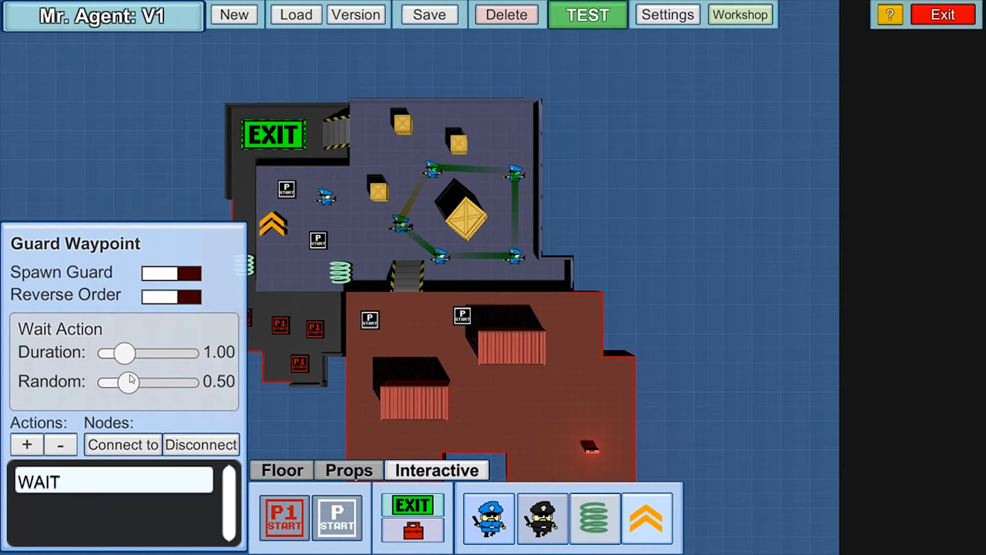
left_click_drag(123, 353, 179, 352)
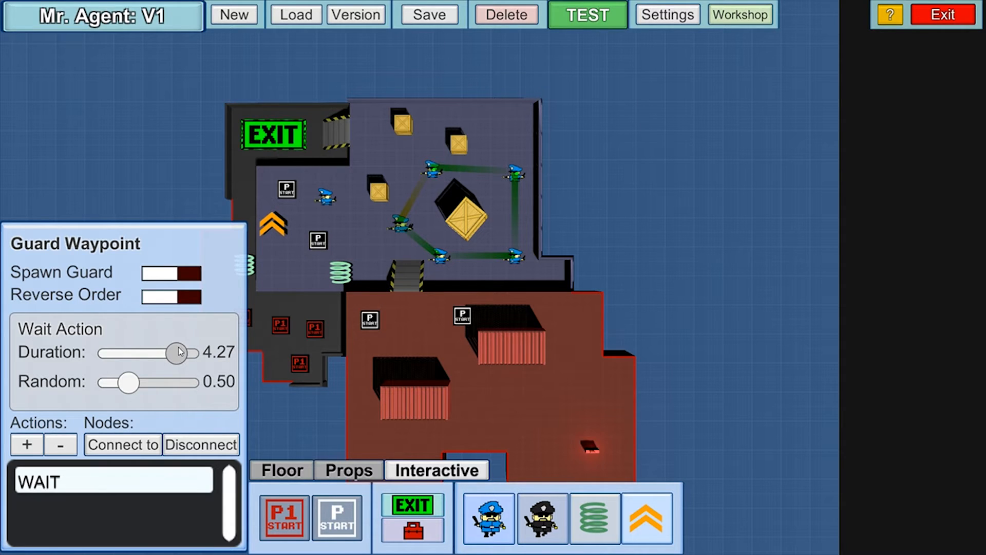
left_click_drag(129, 383, 154, 383)
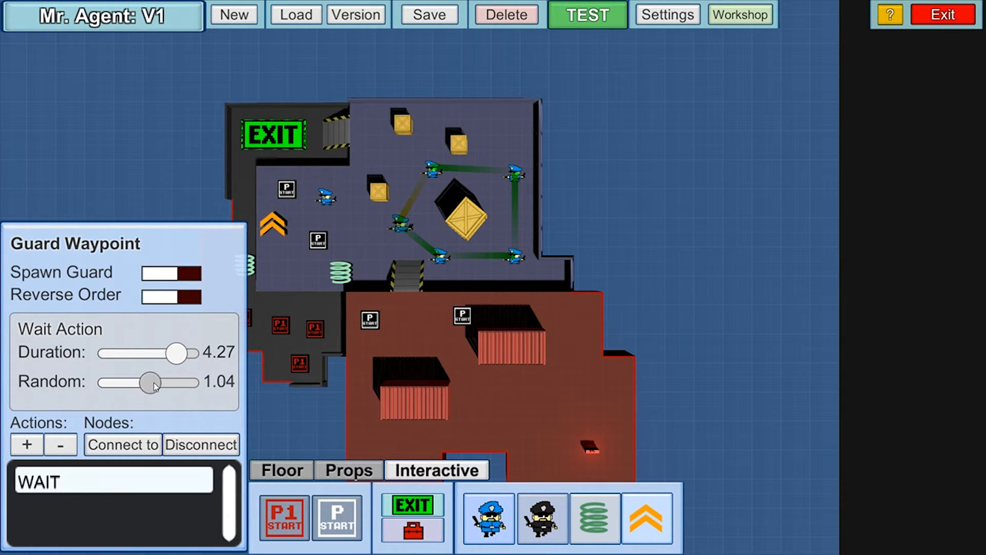
mouse_move(263, 434)
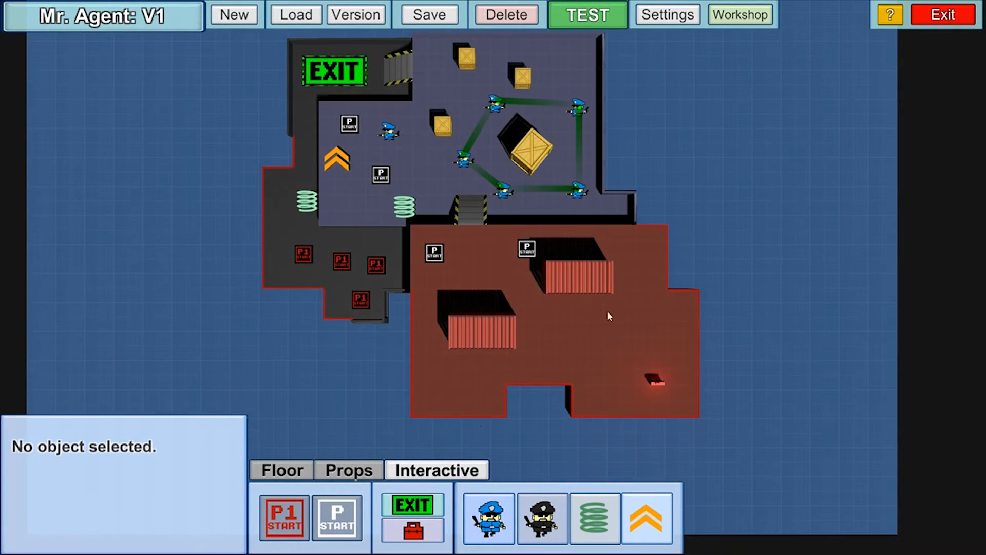
mouse_move(545, 162)
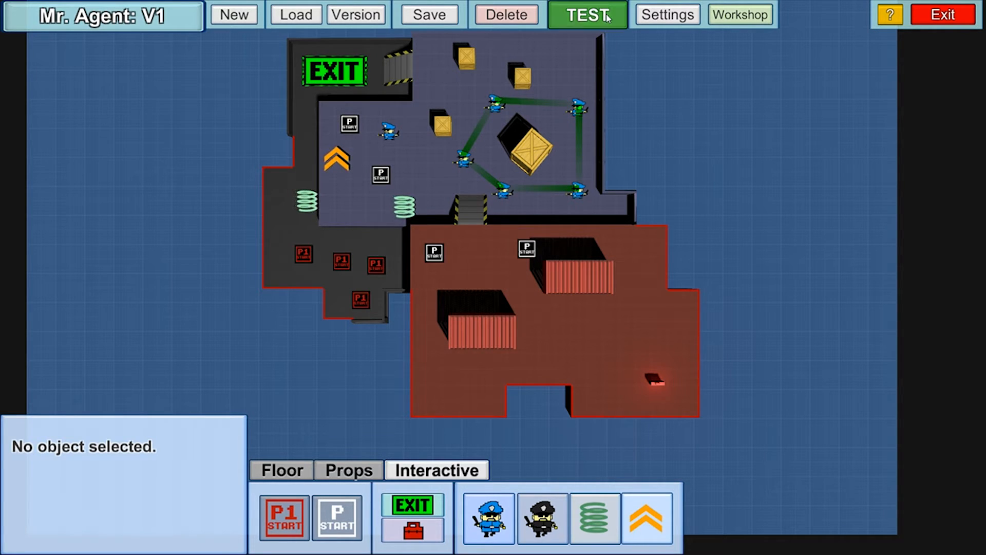
- Play-test the level with TEST, then return to floor editing
left_click(587, 14)
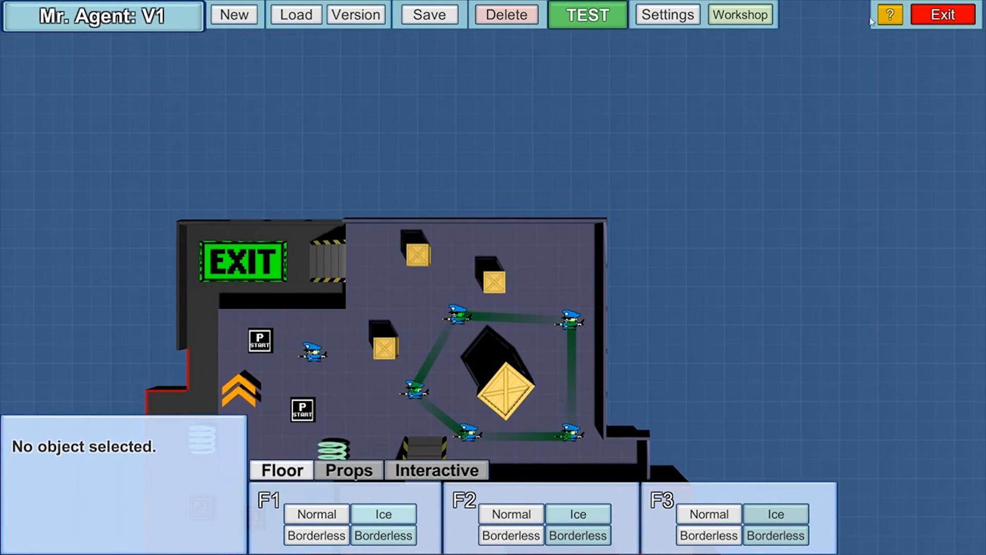
- Add and save a new level version, retitling it 'Mr. Agent: V2'
left_click(888, 14)
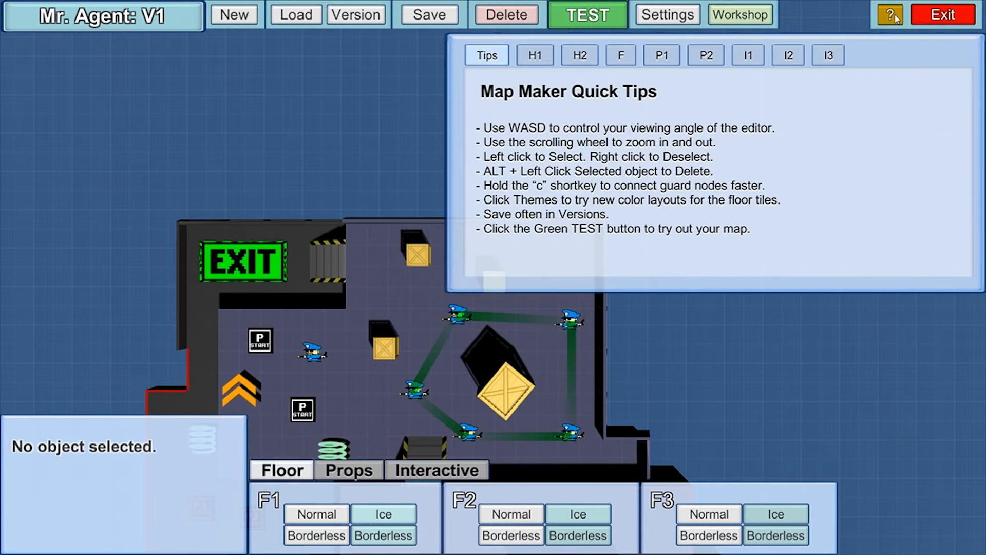
left_click(888, 14)
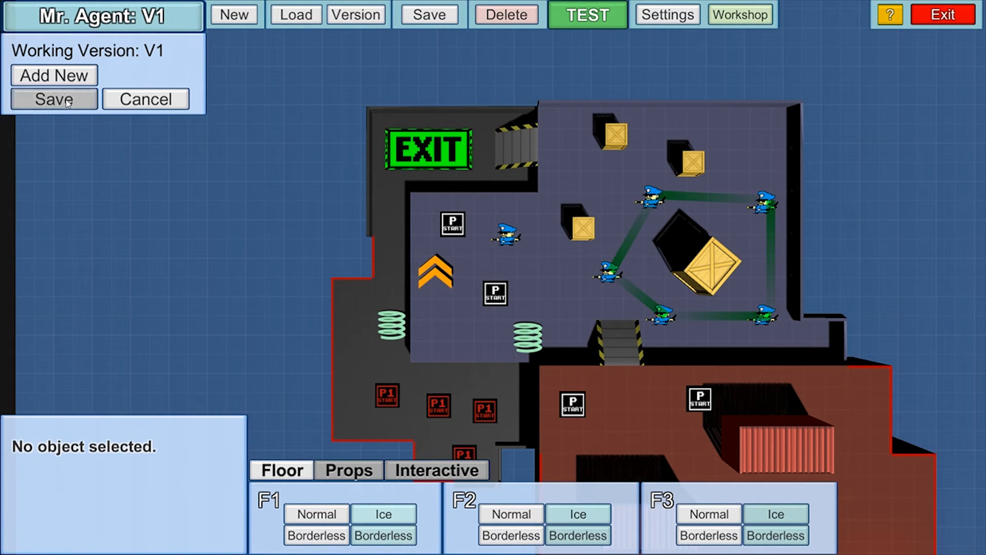
left_click(54, 99)
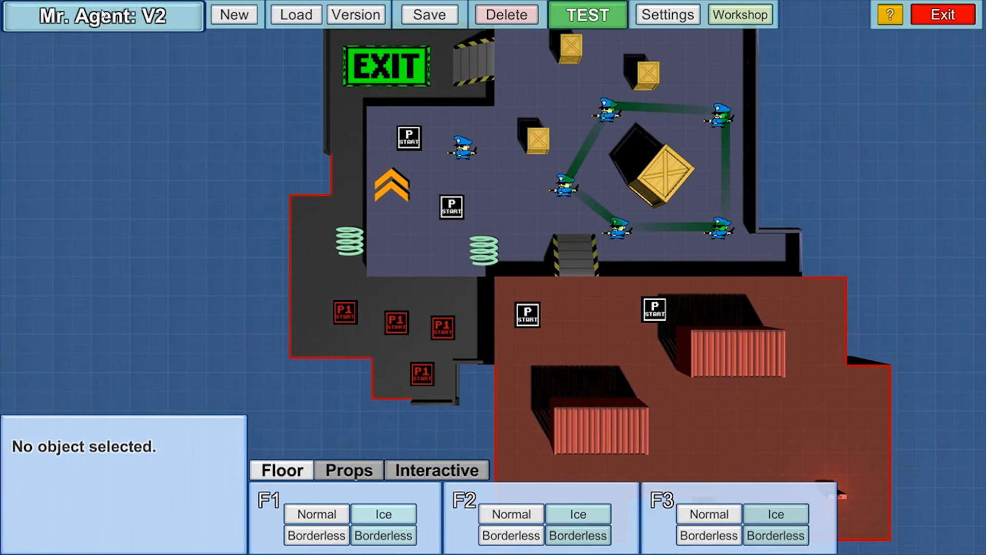
mouse_move(643, 350)
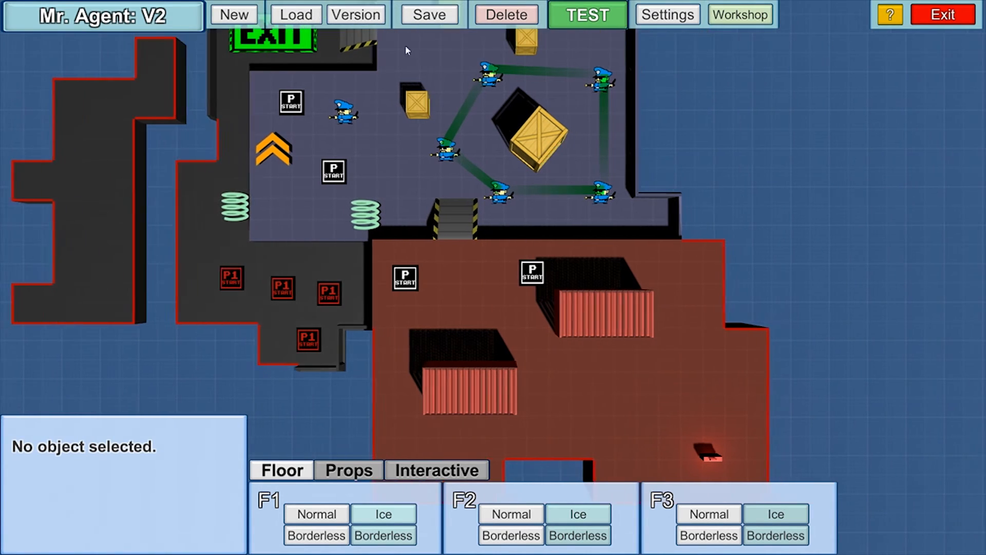
- Open the Workshop form for Mr. Agent: V2 and focus the Description and Tags fields
left_click(104, 14)
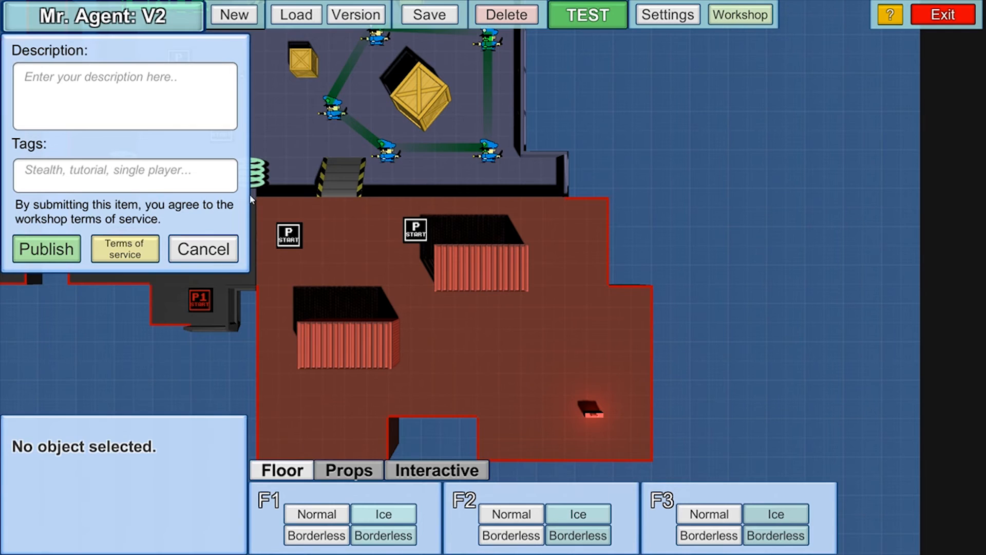
left_click(125, 96)
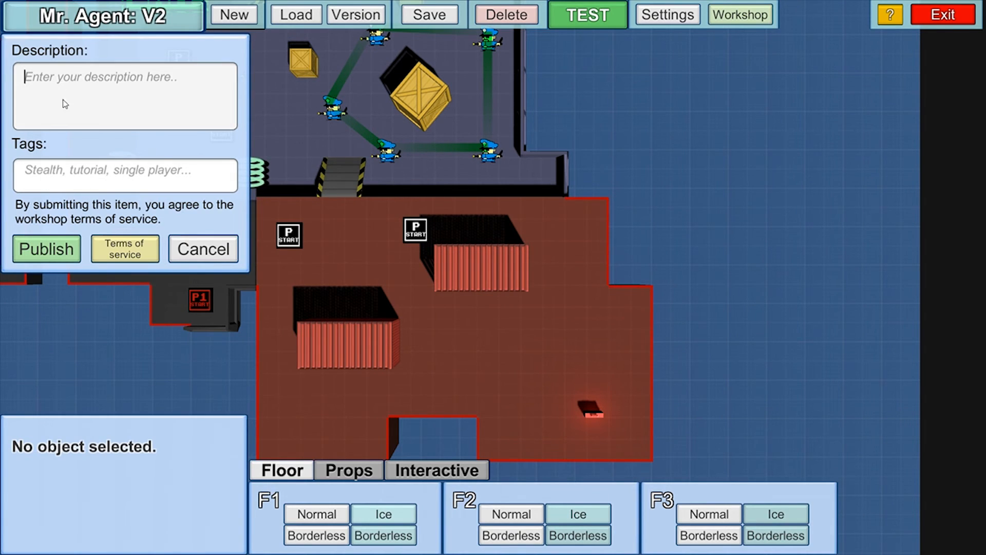
left_click(126, 175)
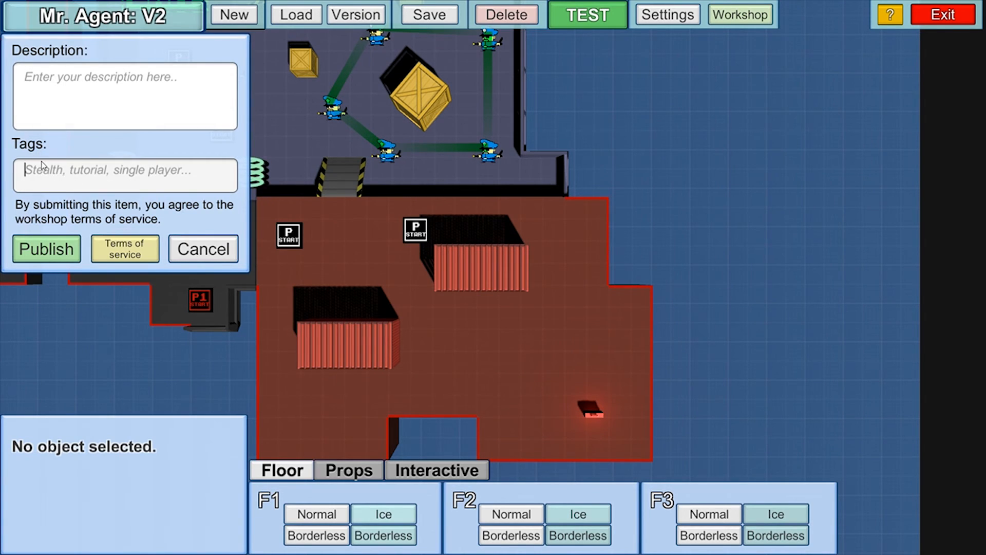